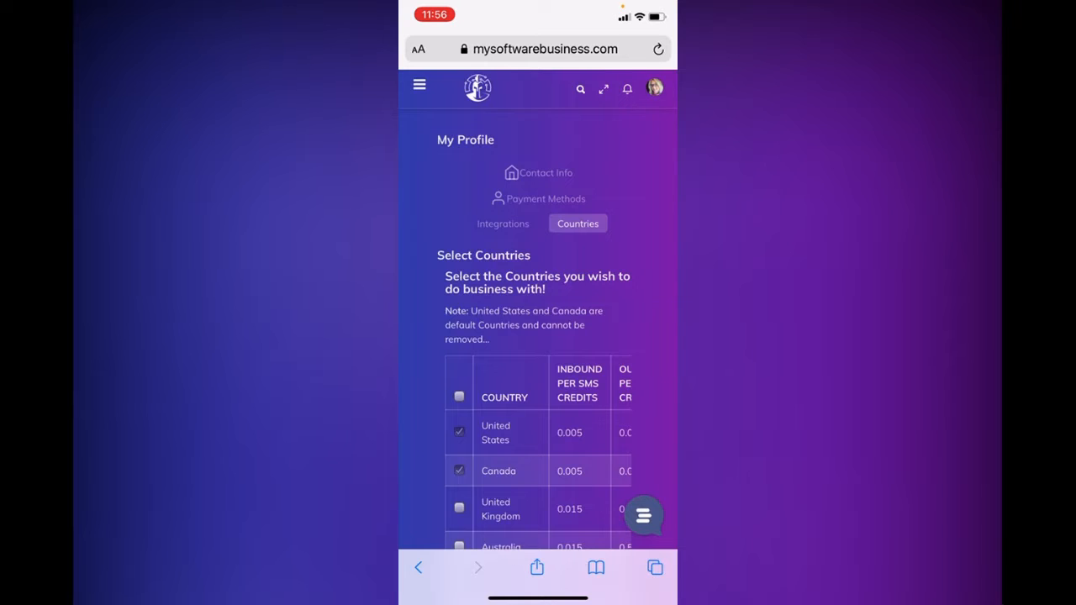
pyautogui.scroll(-3)
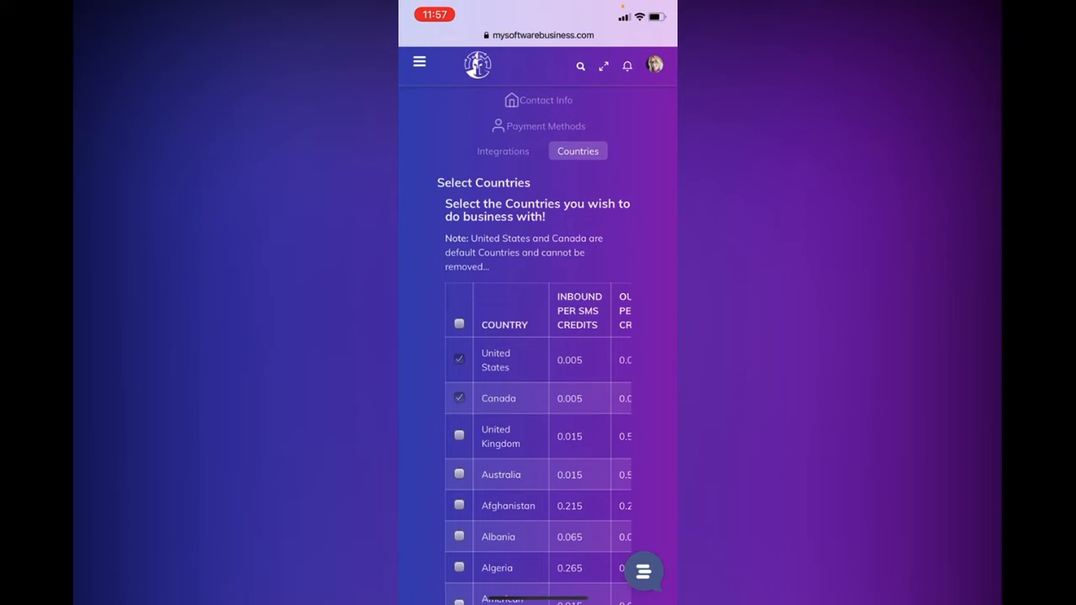
pyautogui.scroll(-3)
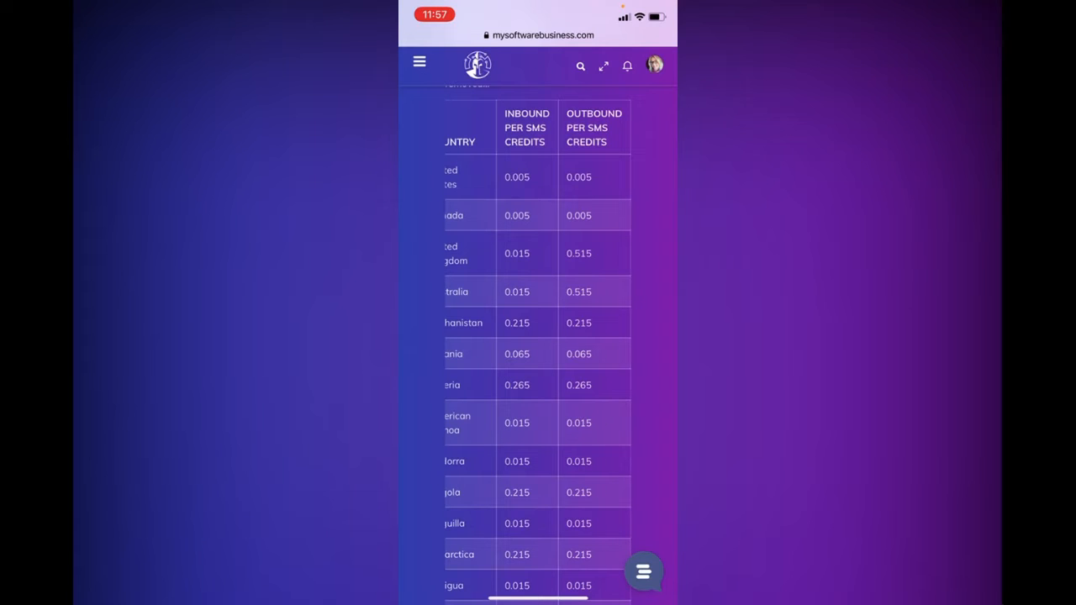
pyautogui.hscroll(-3)
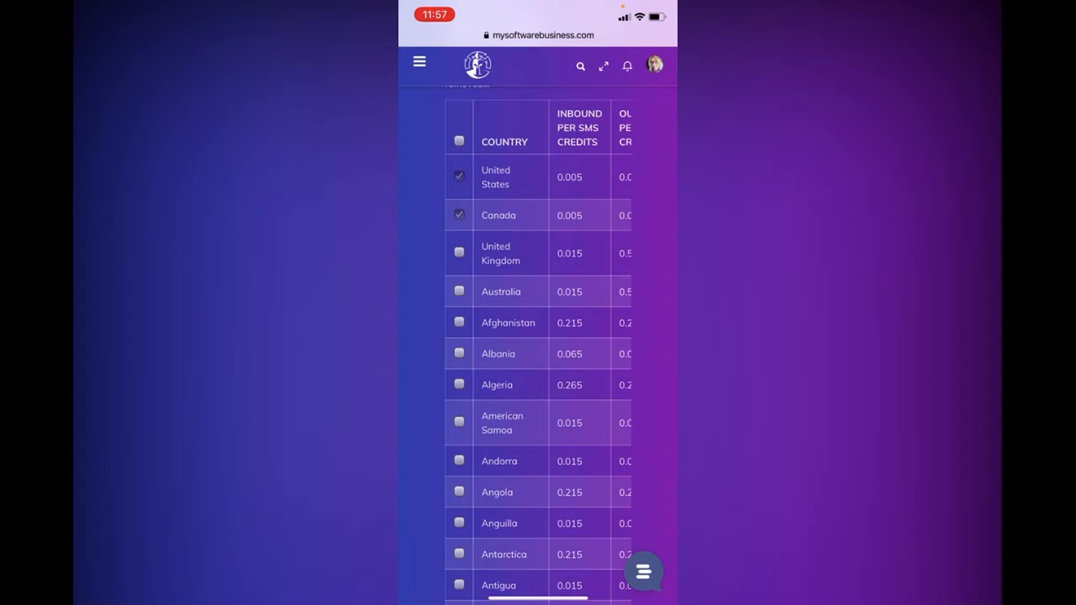
pyautogui.scroll(-3)
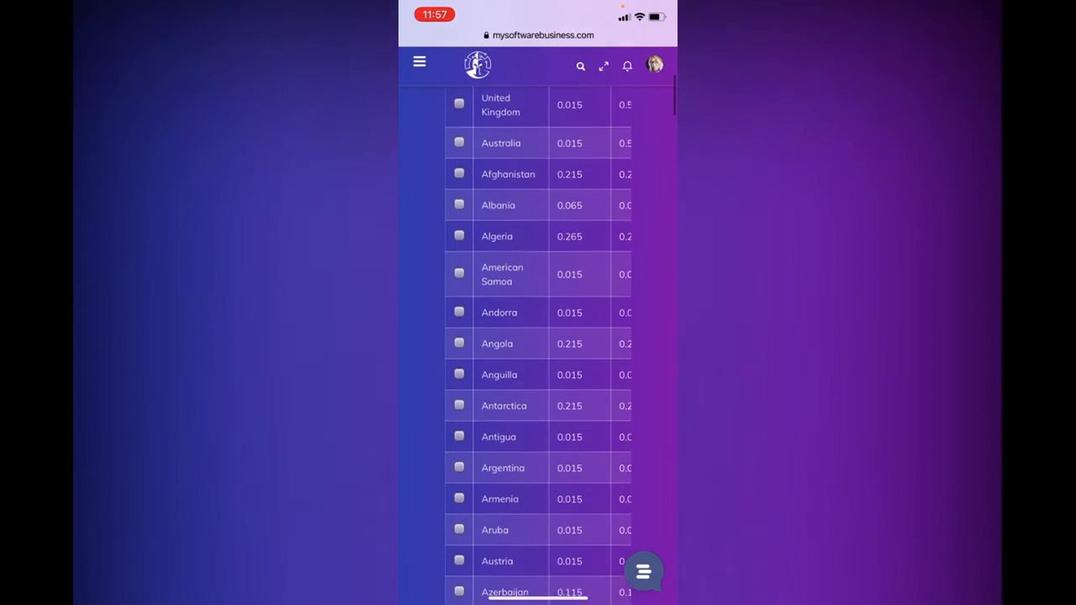
pyautogui.scroll(-3)
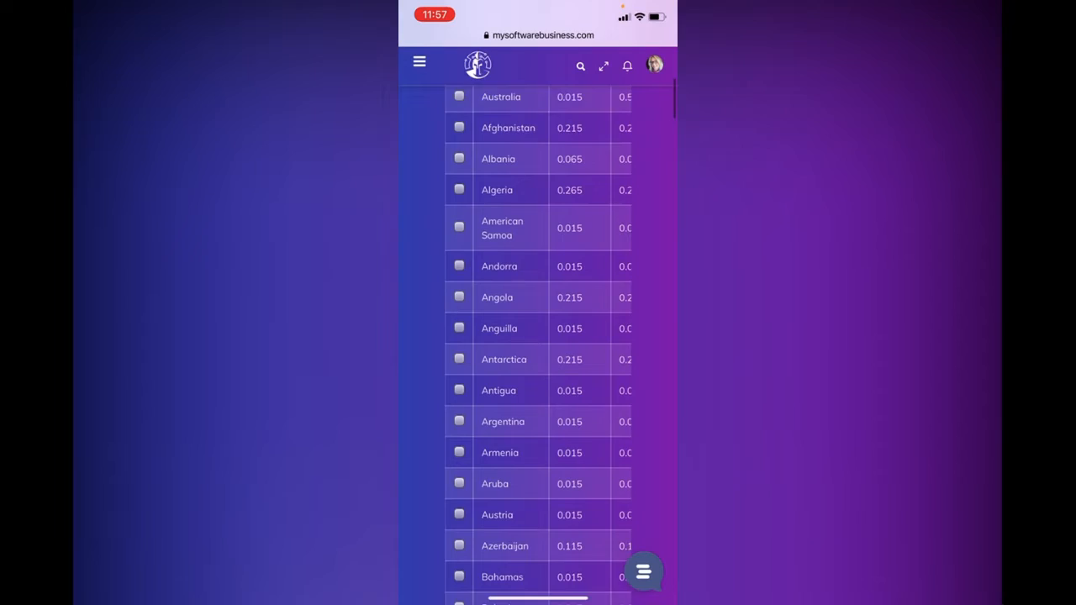
pyautogui.scroll(-3)
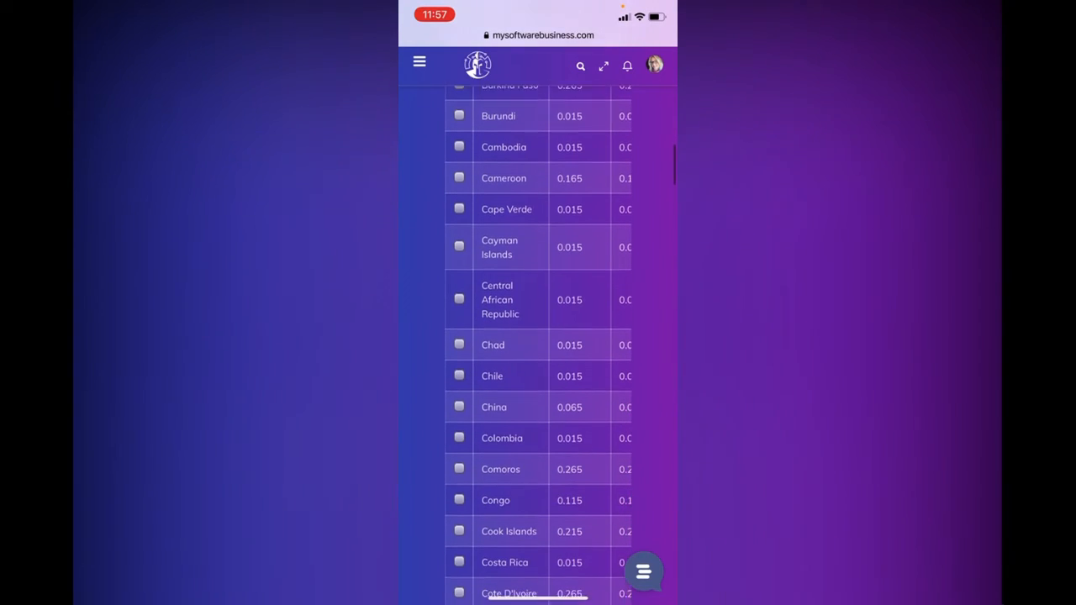
pyautogui.scroll(-3)
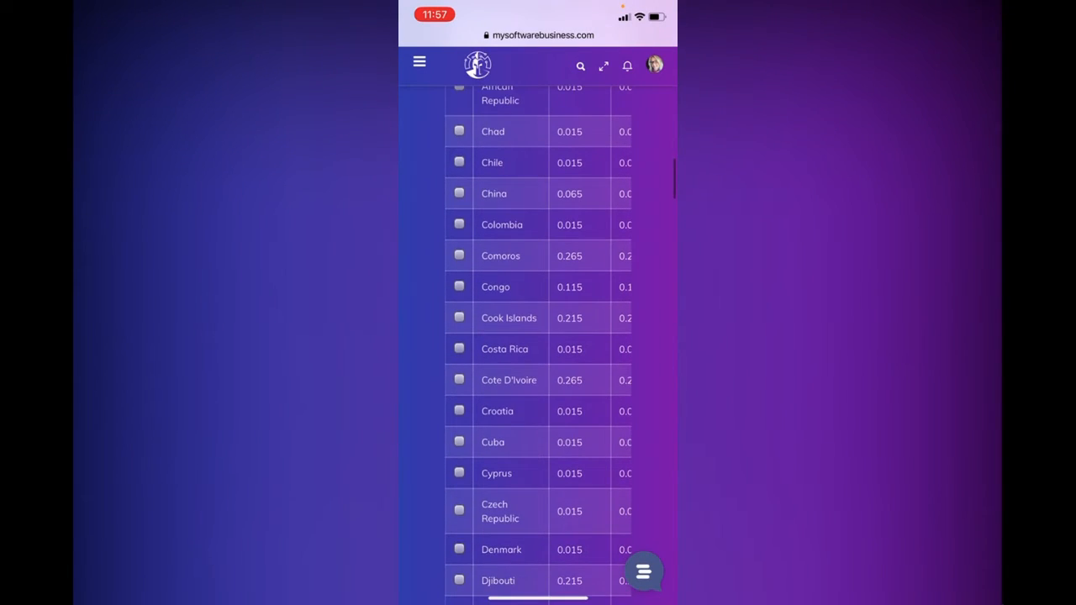
pyautogui.scroll(-3)
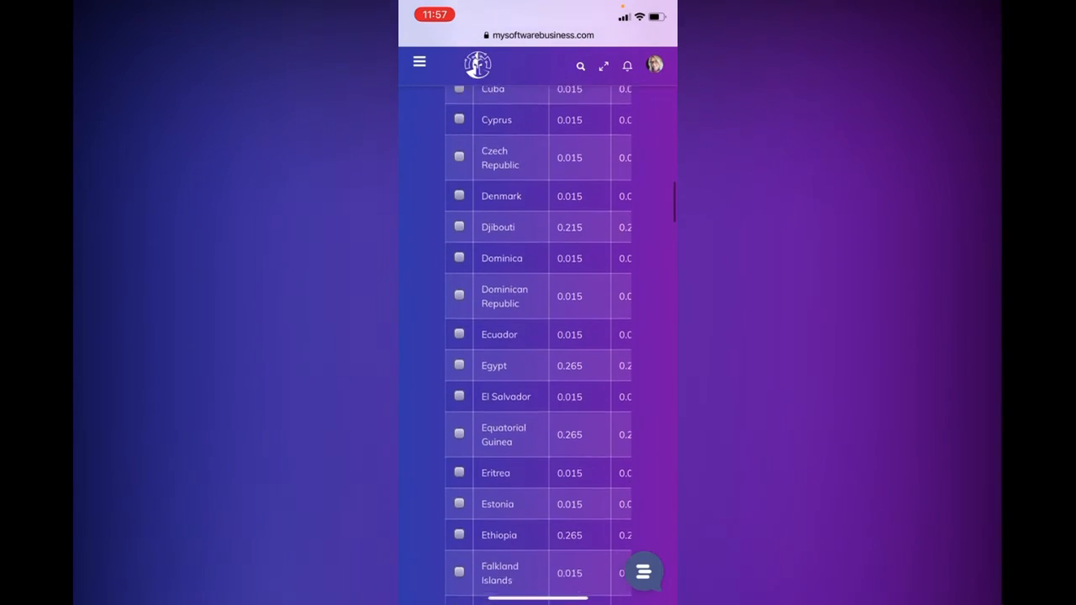
pyautogui.scroll(-3)
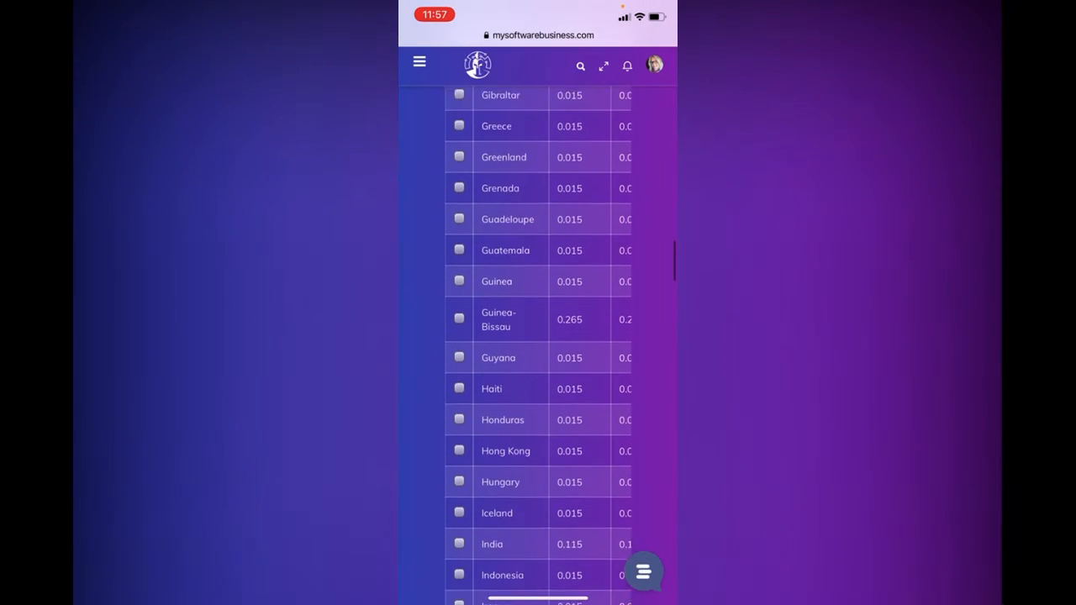
pyautogui.scroll(-3)
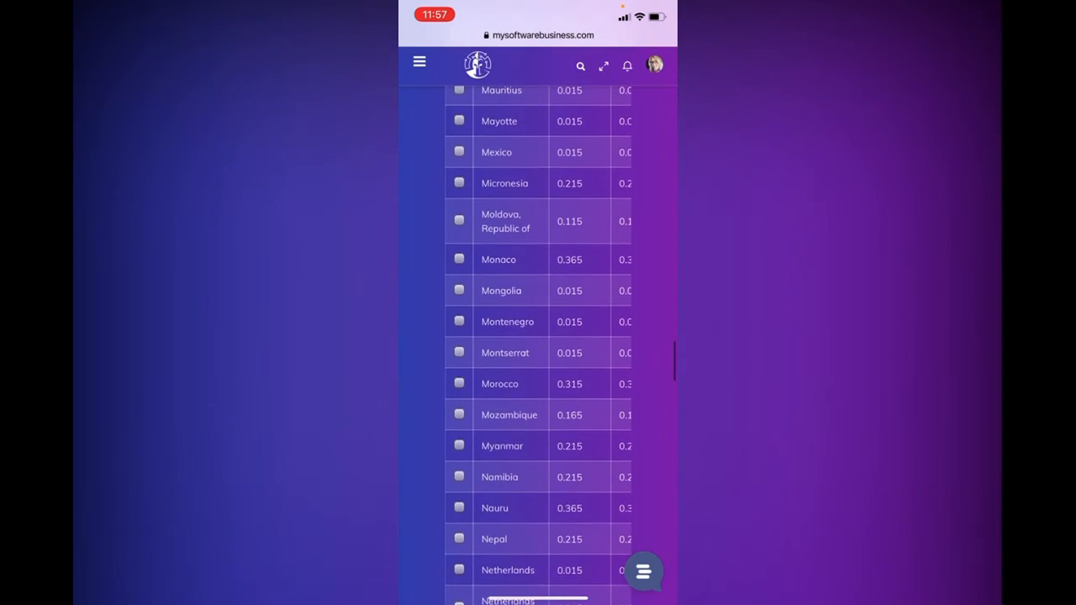
pyautogui.scroll(-3)
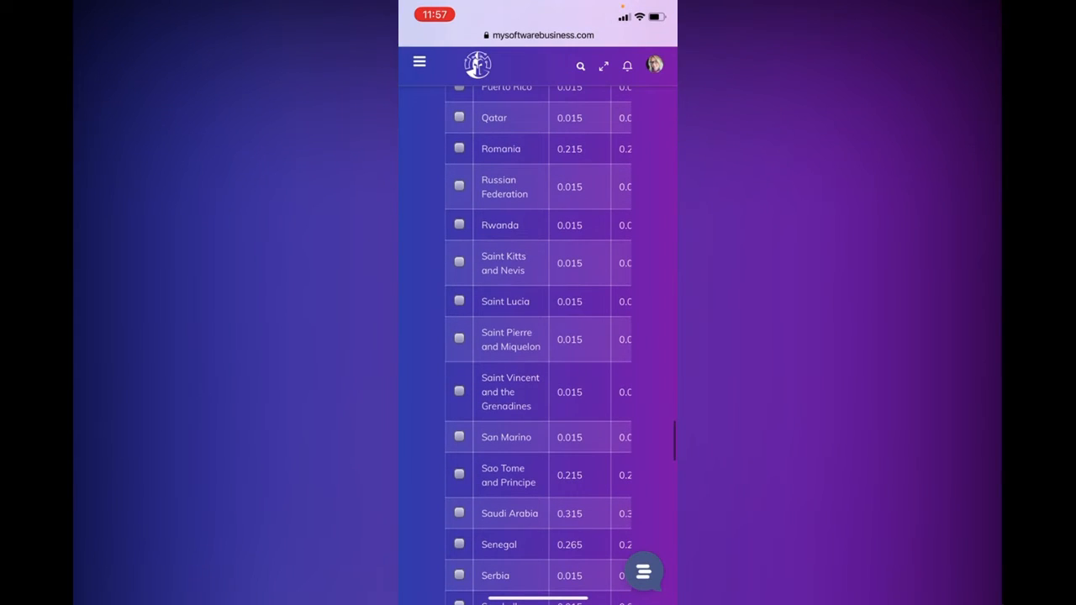
pyautogui.scroll(-3)
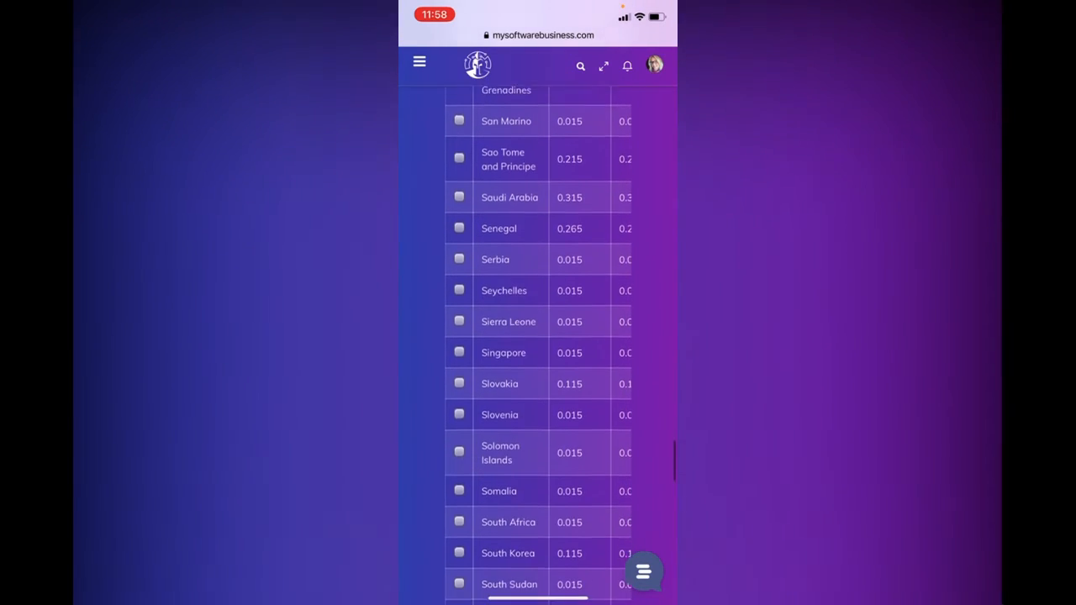
pyautogui.scroll(-3)
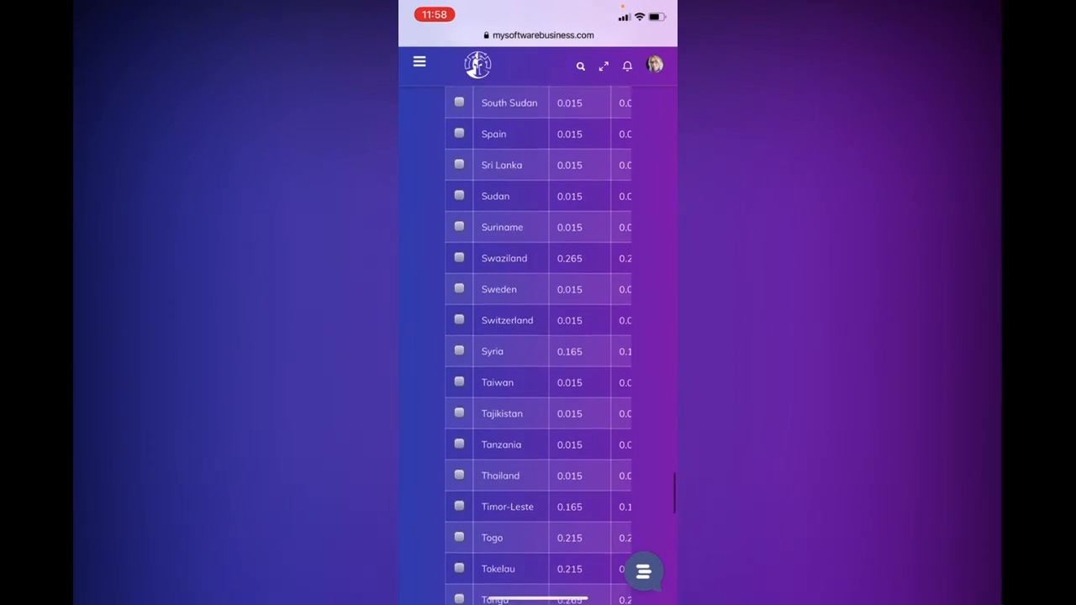
pyautogui.scroll(-3)
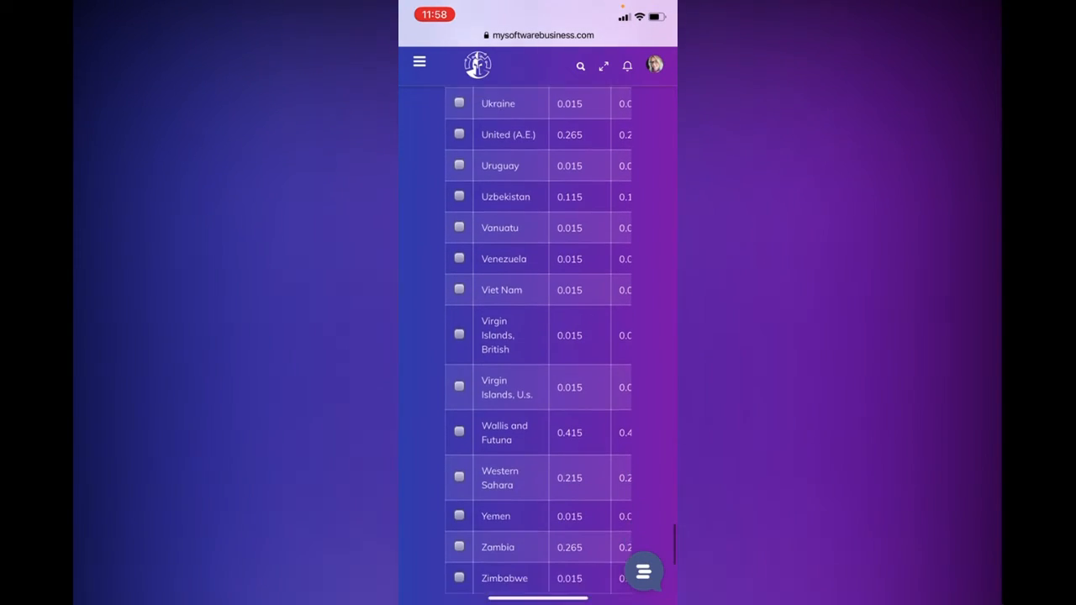
pyautogui.scroll(-3)
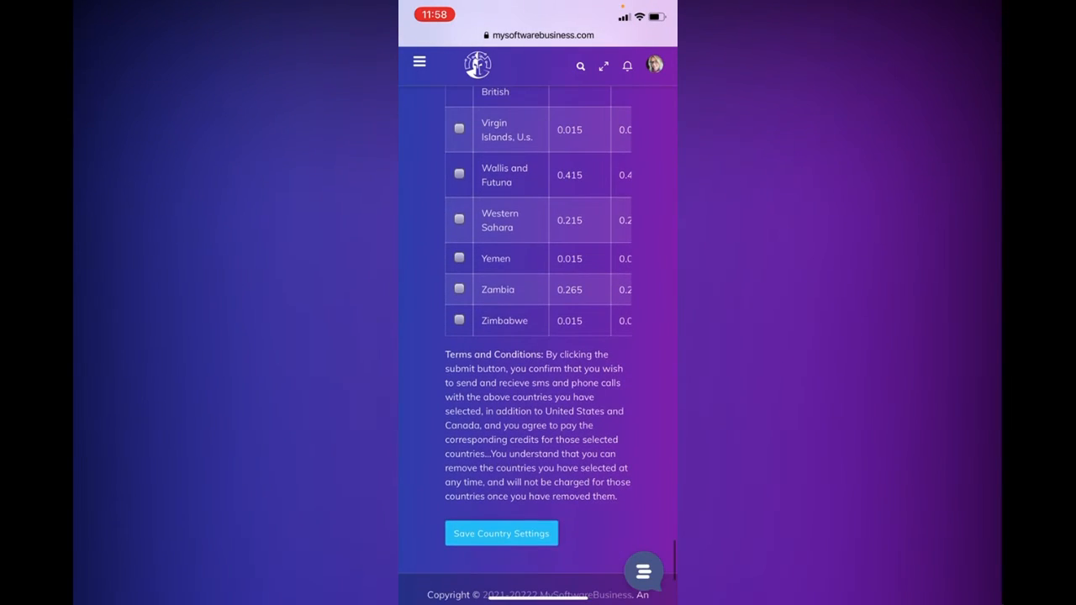
pyautogui.scroll(-3)
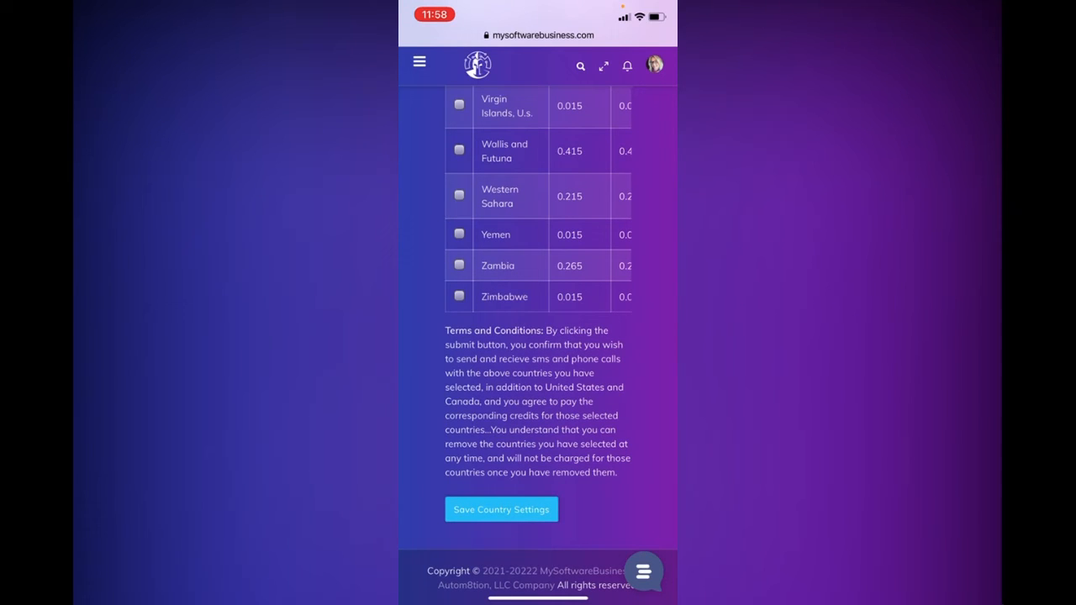
pyautogui.scroll(3)
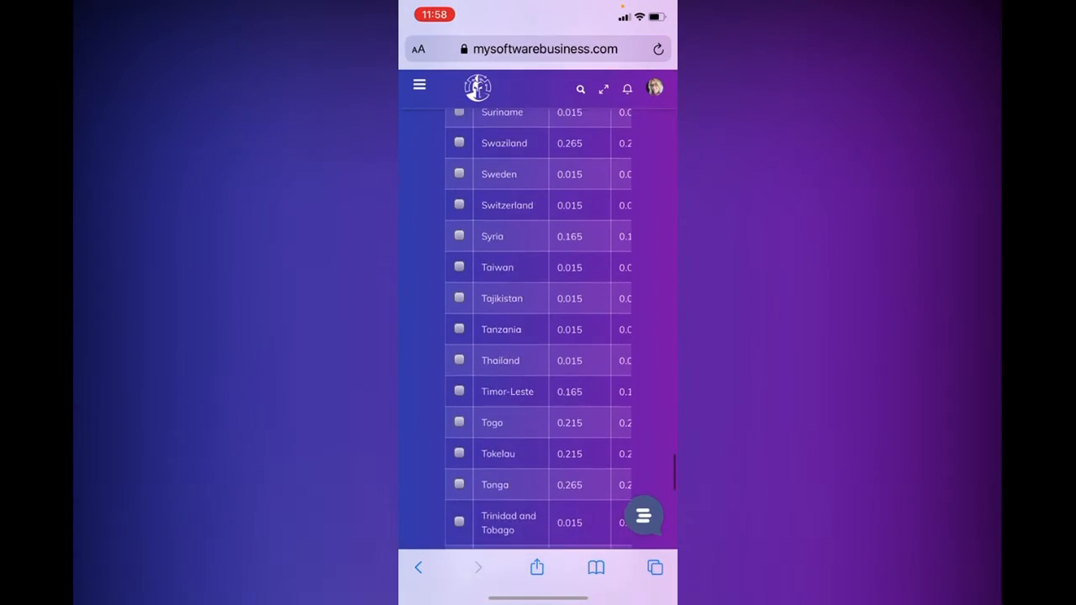
pyautogui.scroll(3)
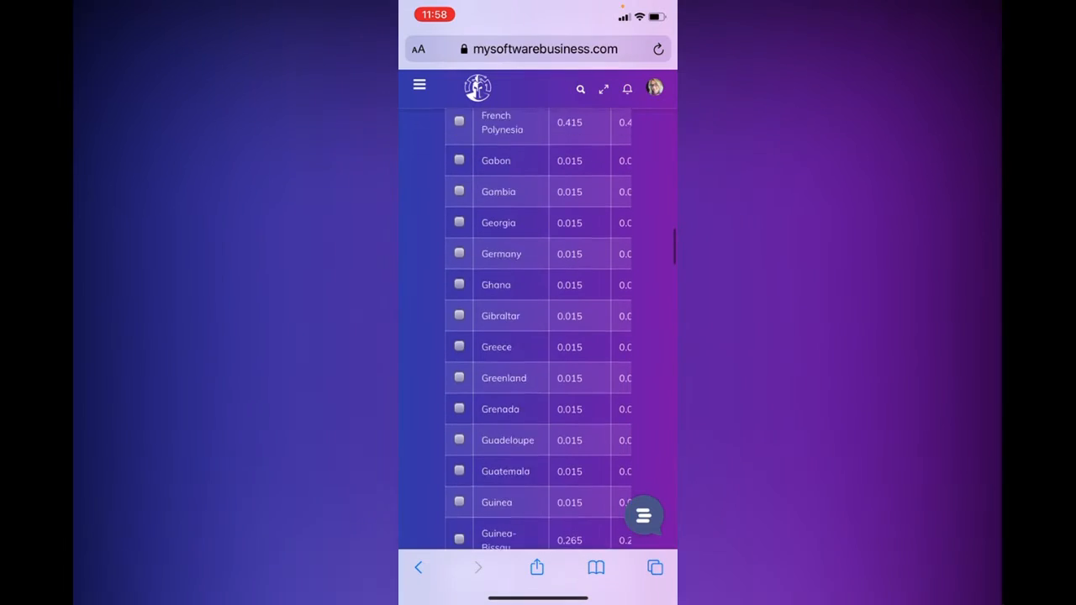
pyautogui.scroll(3)
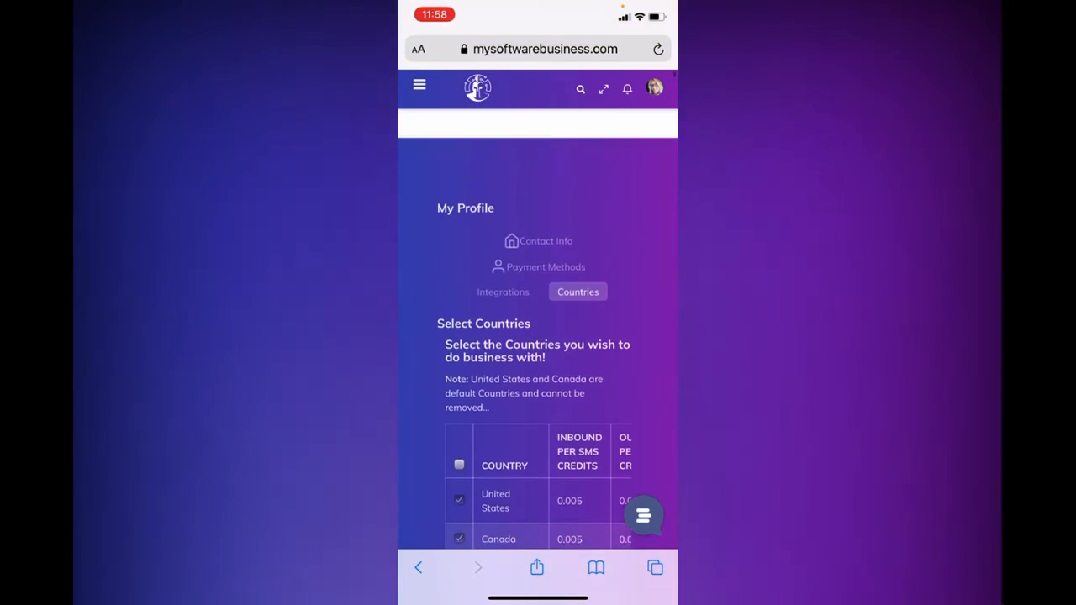
pyautogui.scroll(-3)
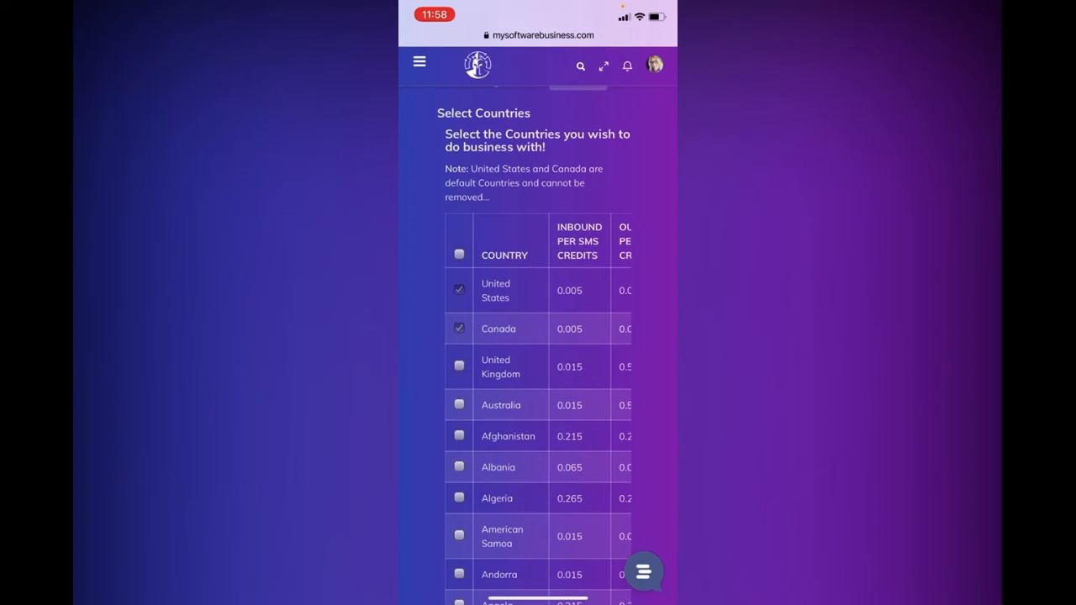
pyautogui.scroll(3)
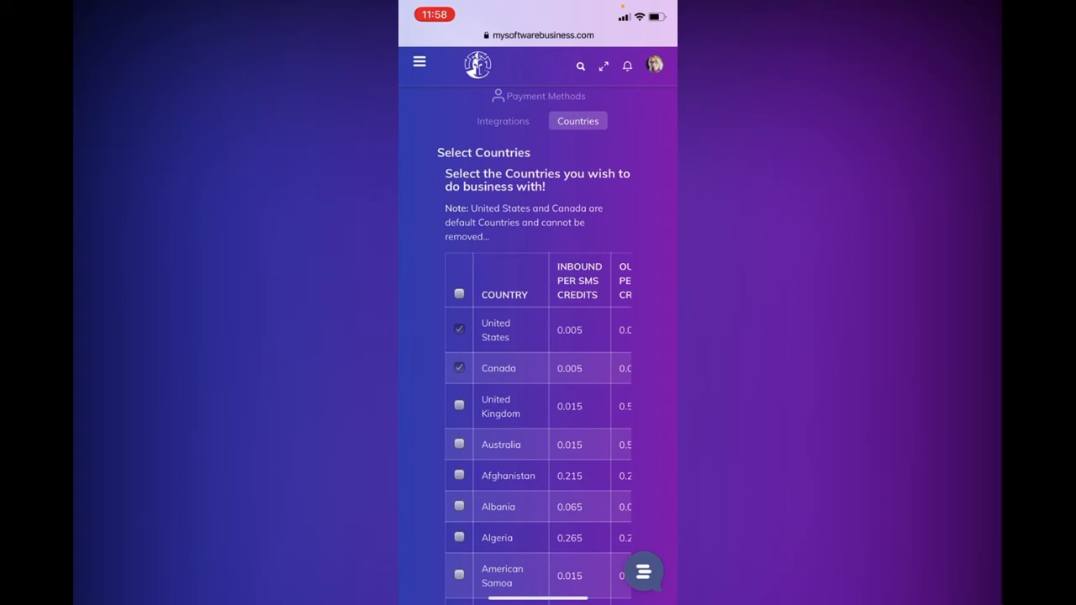
pyautogui.scroll(-3)
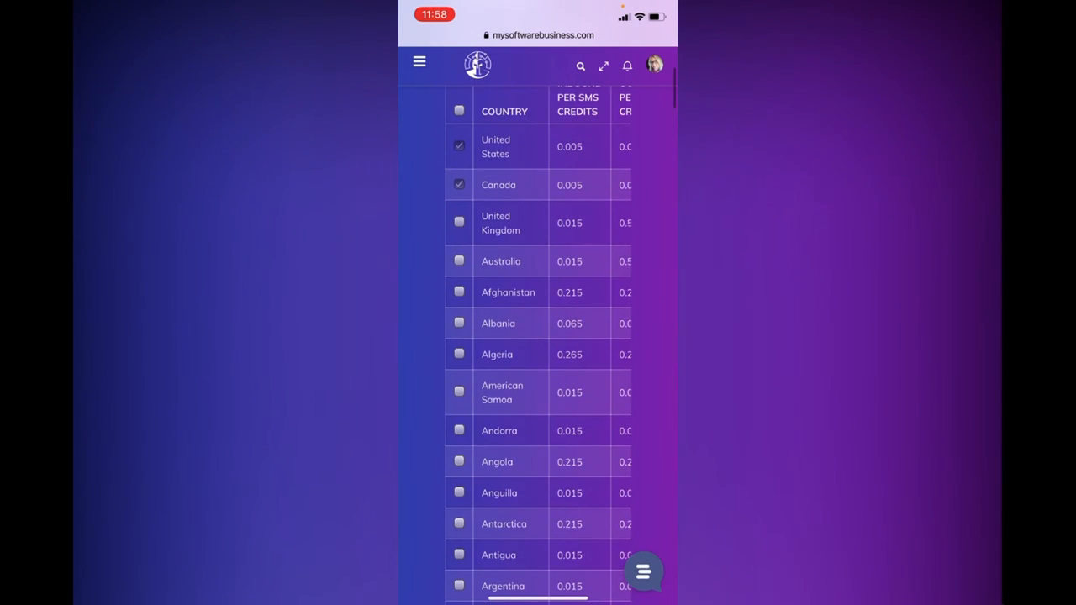
pyautogui.scroll(3)
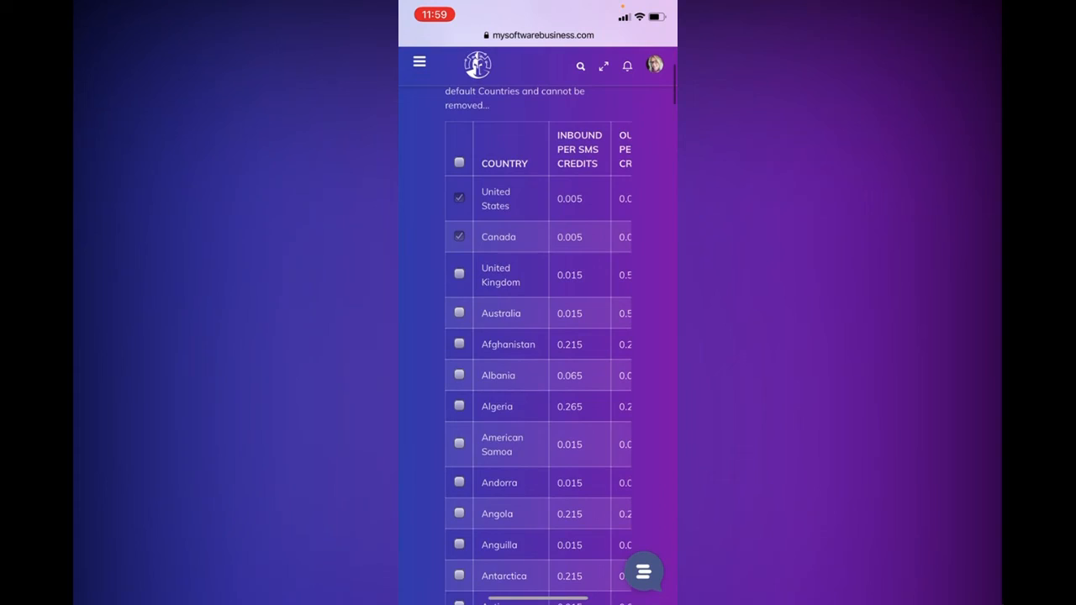